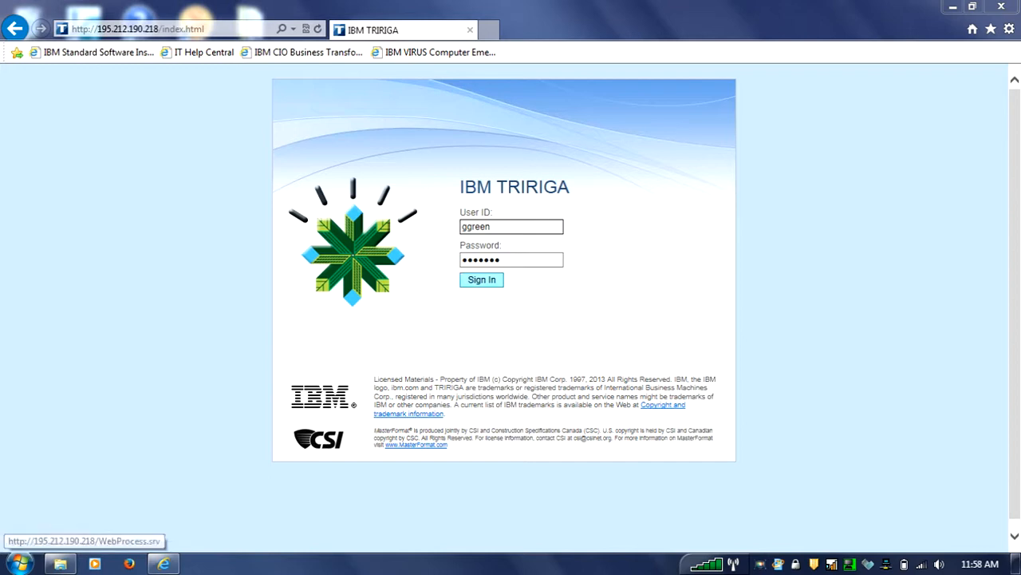
# Step: Sign in to IBM TRIRIGA from the login page to reach the Home portal
pyautogui.click(481, 280)
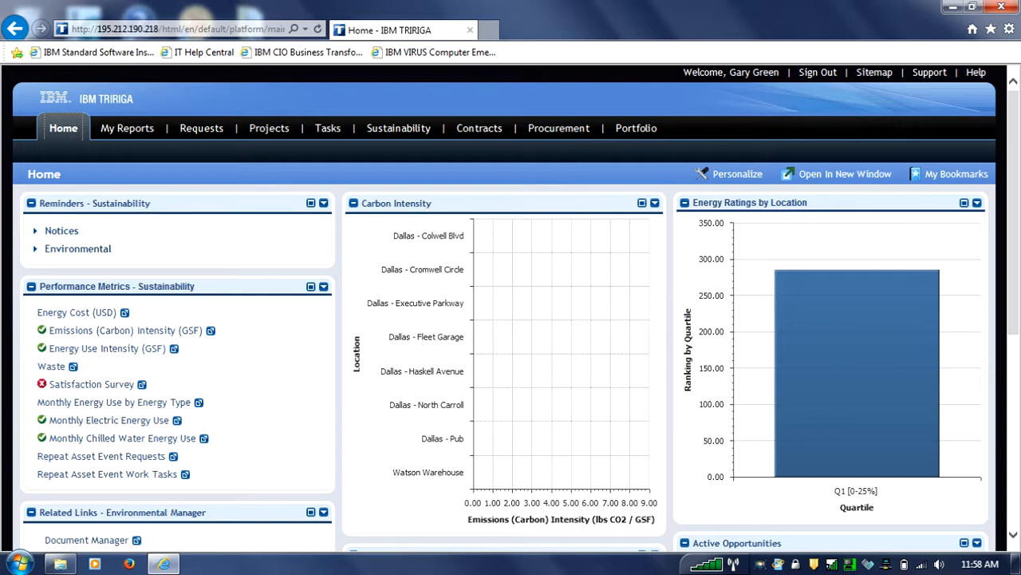
# Step: Review the Notices and Environmental reminder counts, then expand Environmental Data under Related Links
pyautogui.click(36, 231)
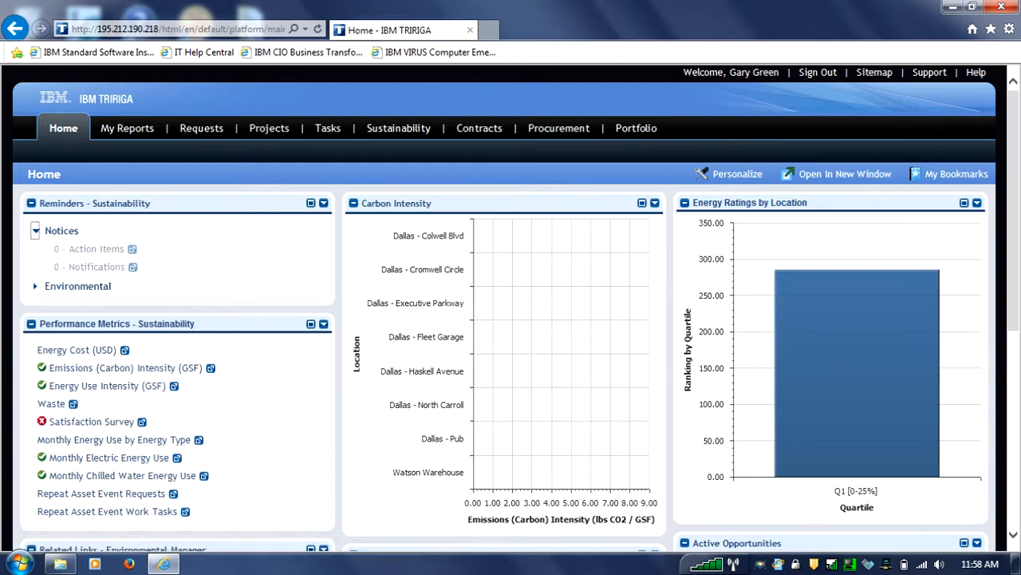
pyautogui.moveTo(99, 267)
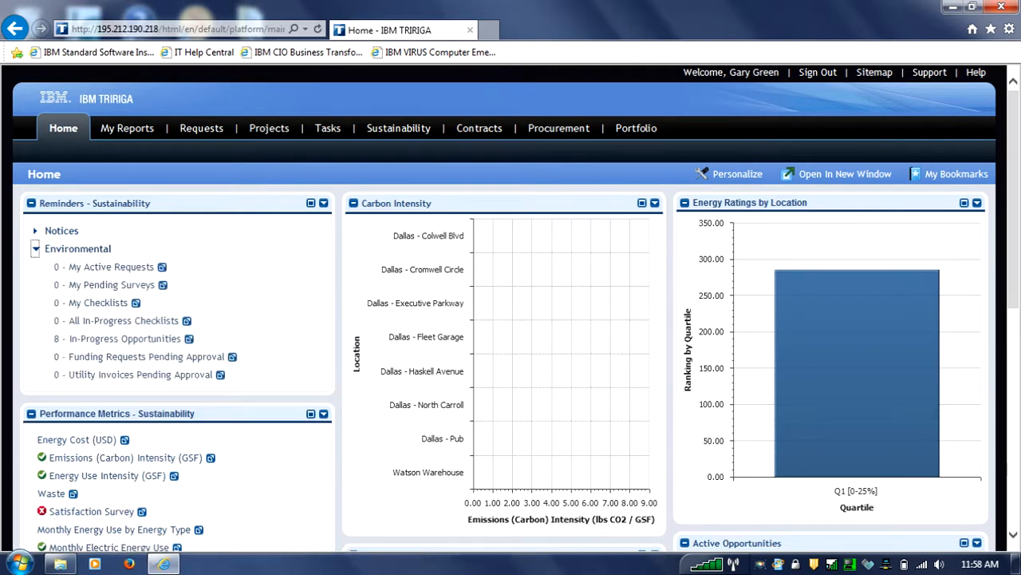
pyautogui.moveTo(120, 320)
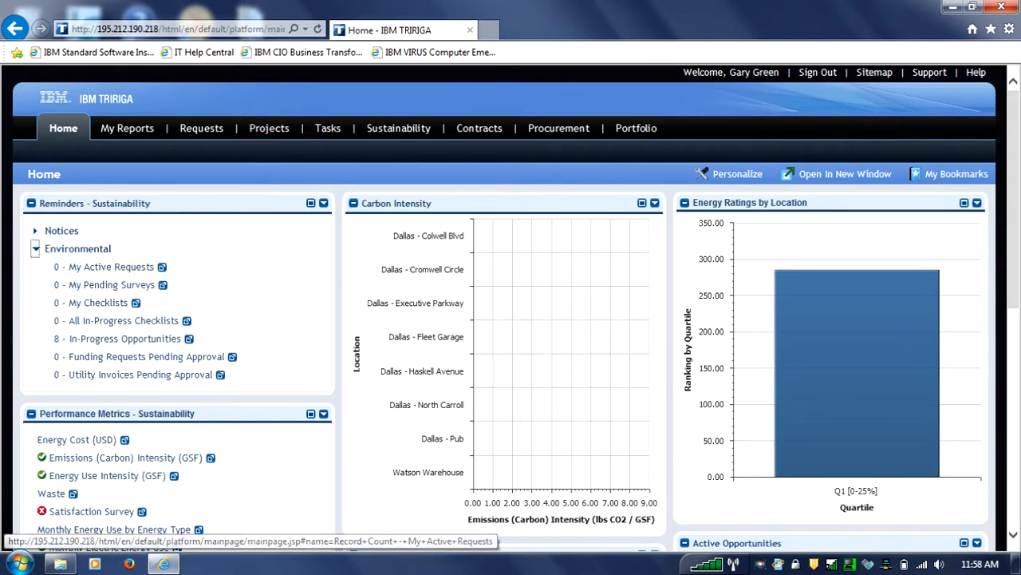
pyautogui.click(35, 249)
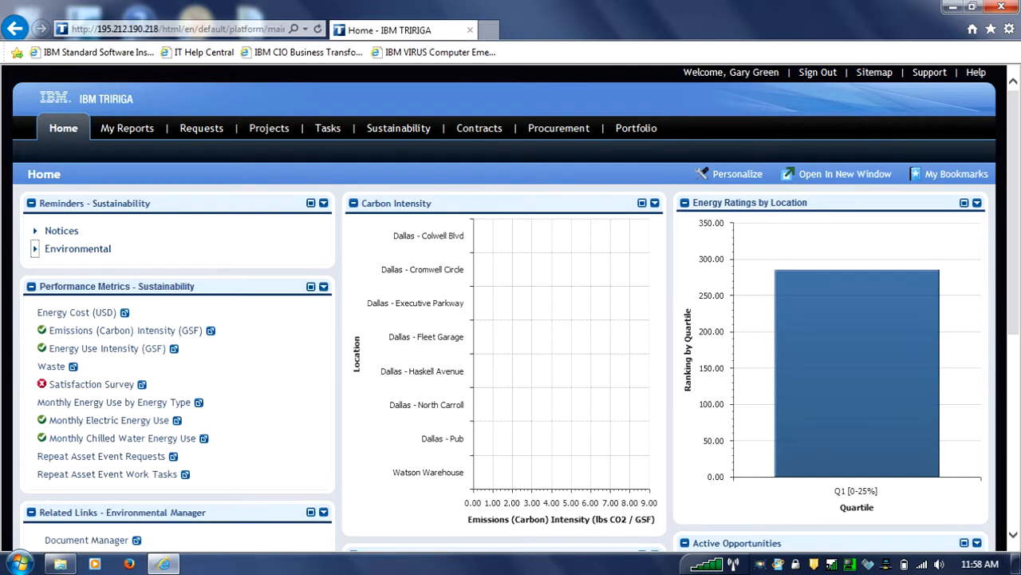
pyautogui.moveTo(118, 329)
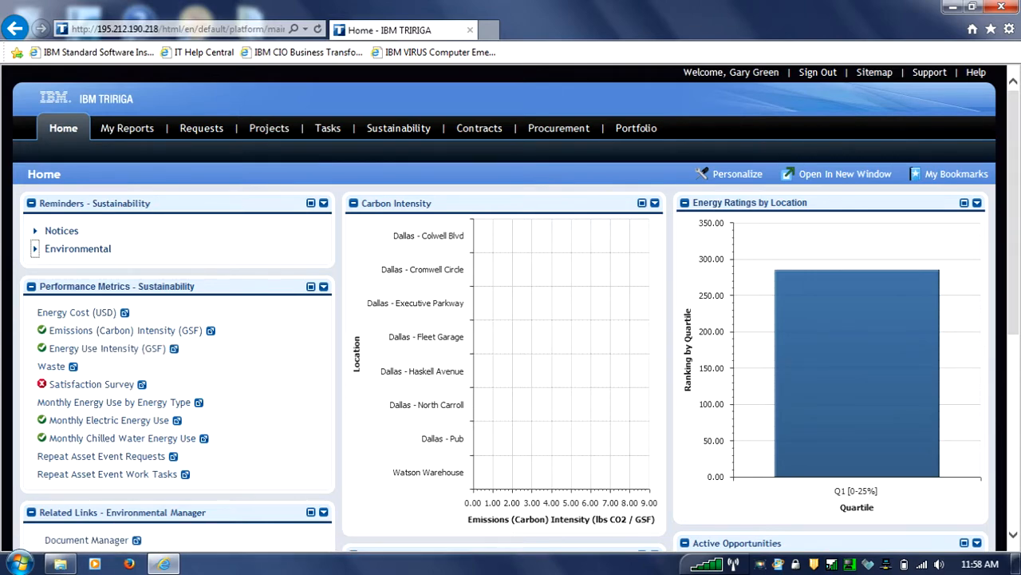
pyautogui.scroll(-3)
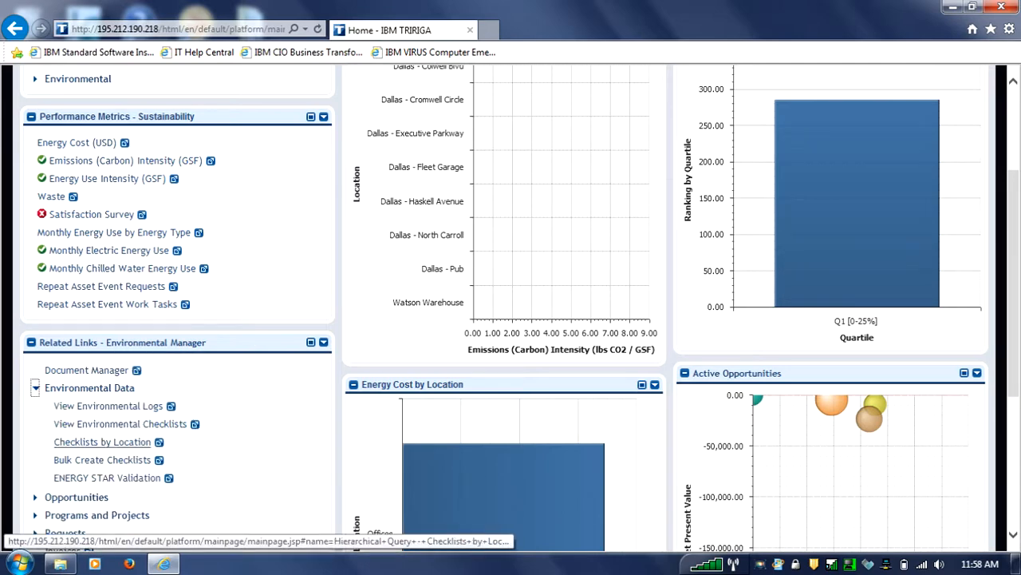
pyautogui.click(35, 387)
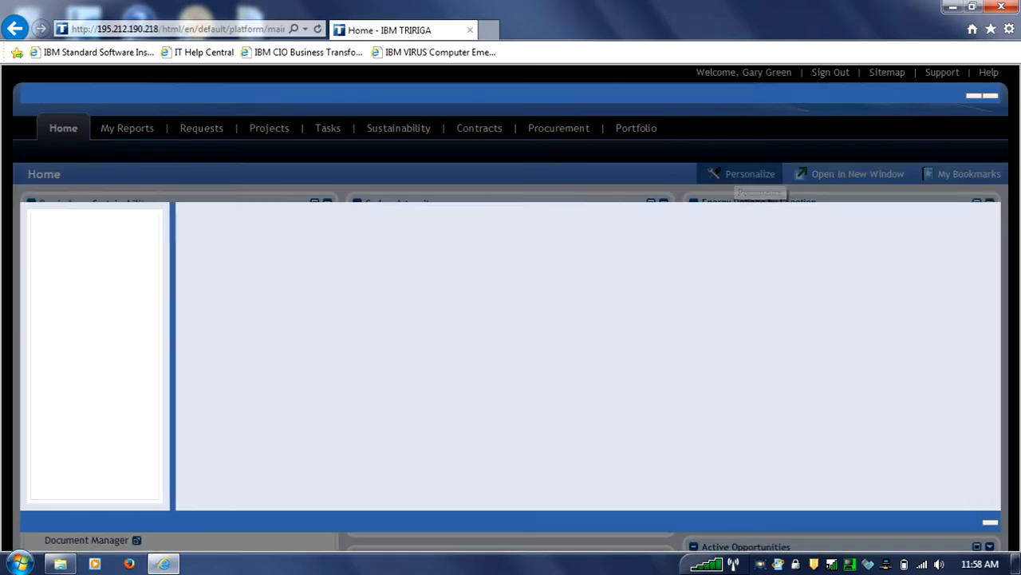
pyautogui.click(749, 173)
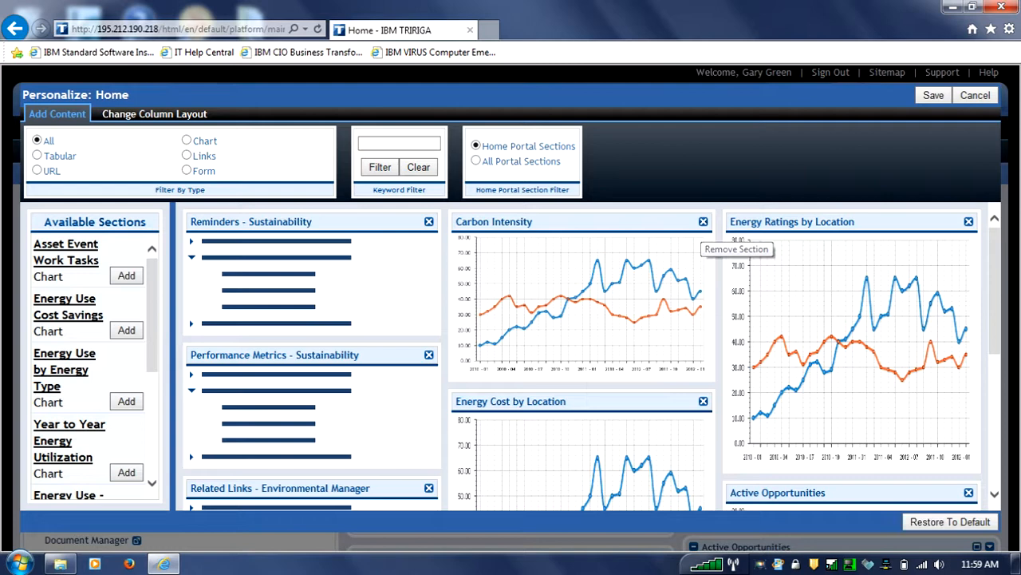
pyautogui.moveTo(736, 249)
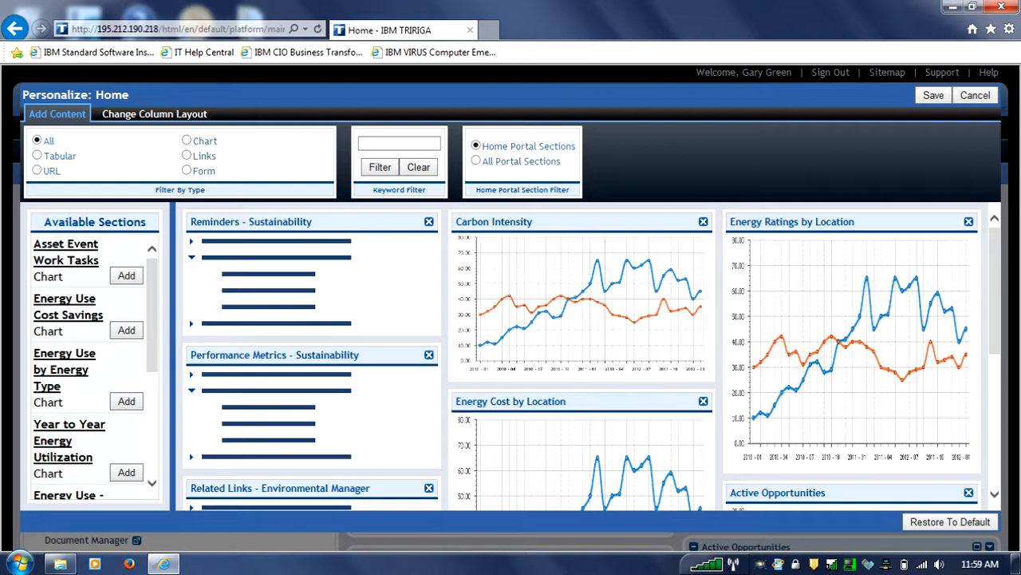
pyautogui.moveTo(975, 95)
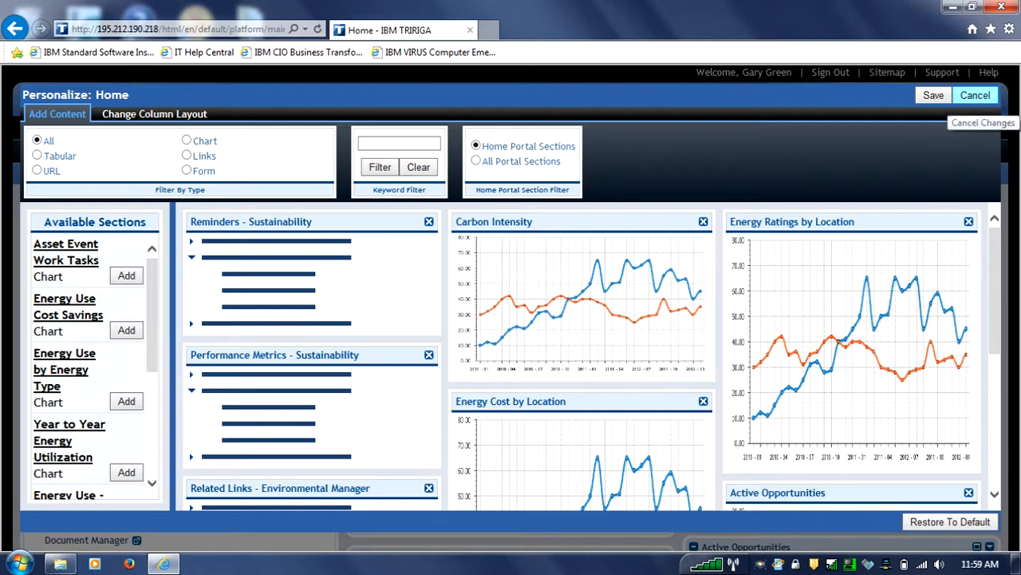
pyautogui.click(974, 95)
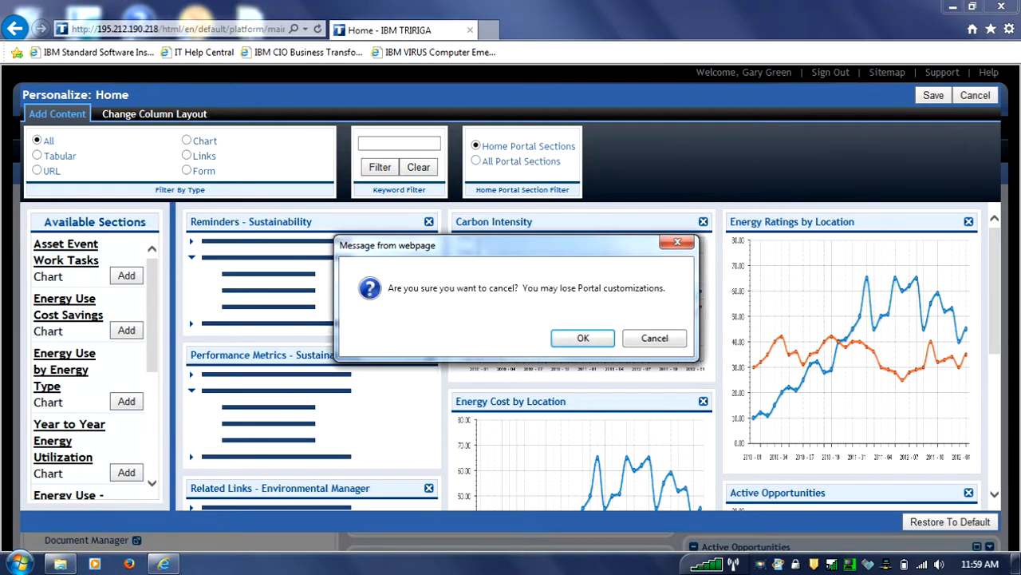
pyautogui.click(582, 337)
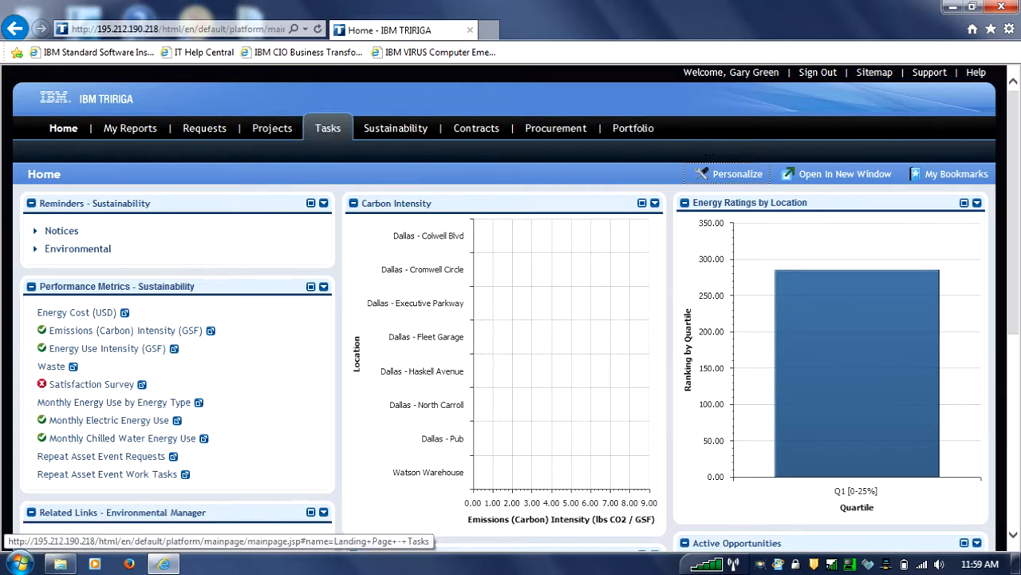
pyautogui.click(396, 127)
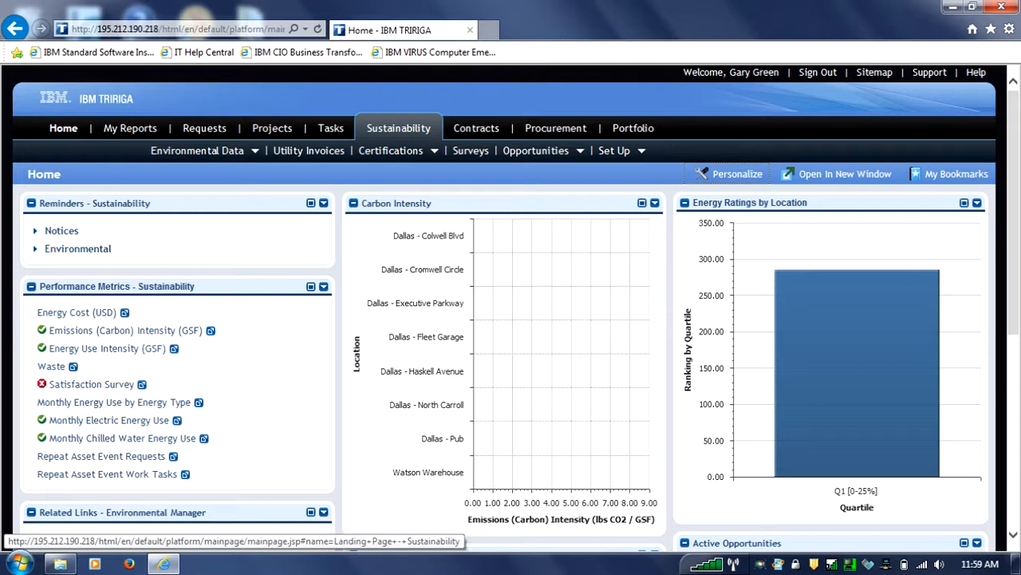
pyautogui.moveTo(205, 128)
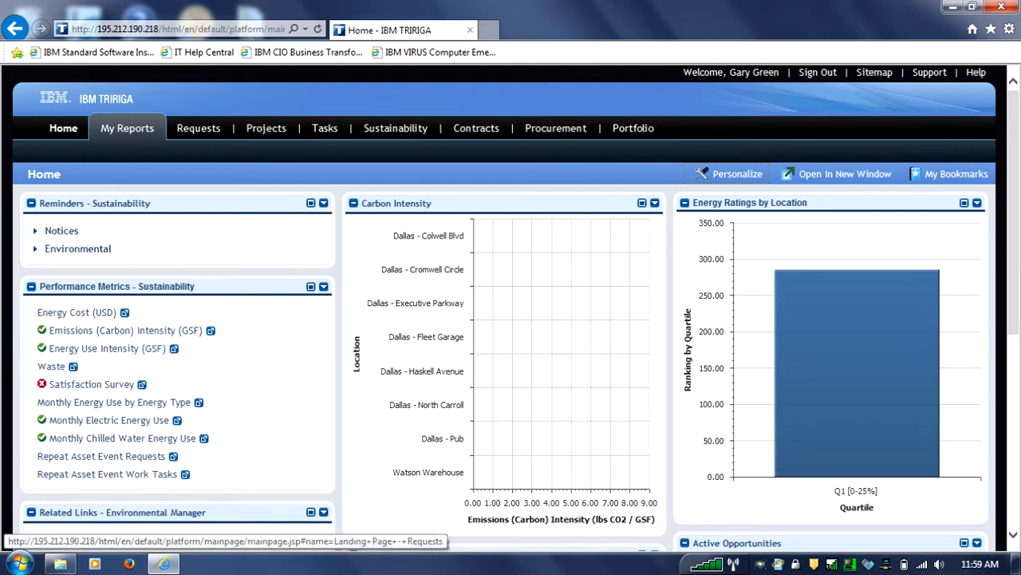
pyautogui.click(201, 128)
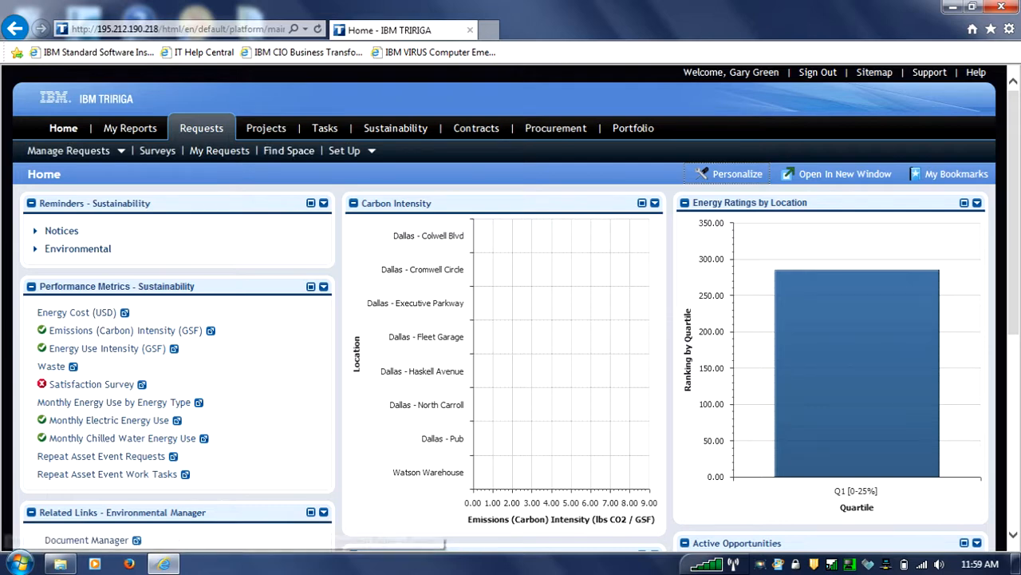
pyautogui.click(269, 127)
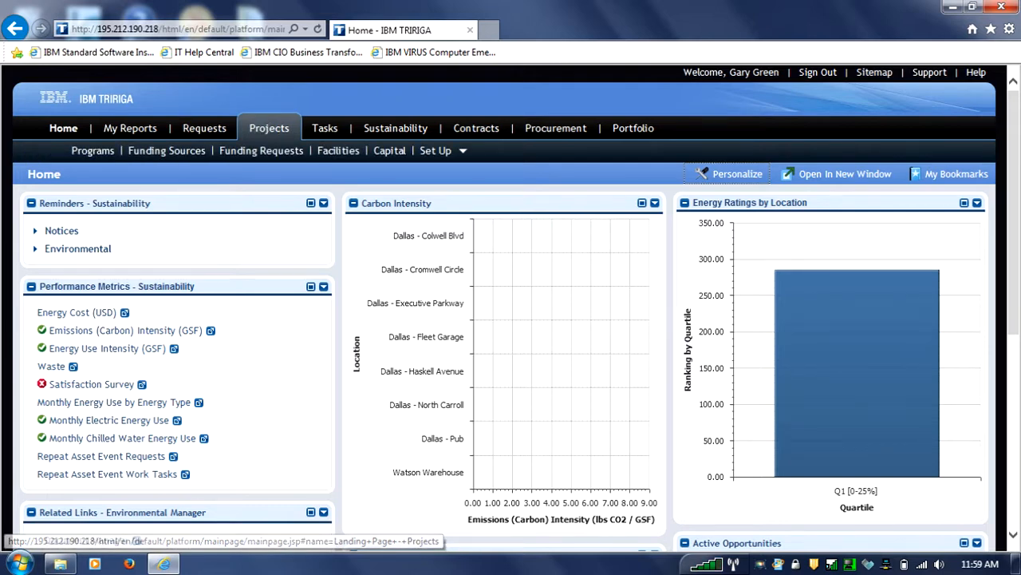
pyautogui.click(328, 128)
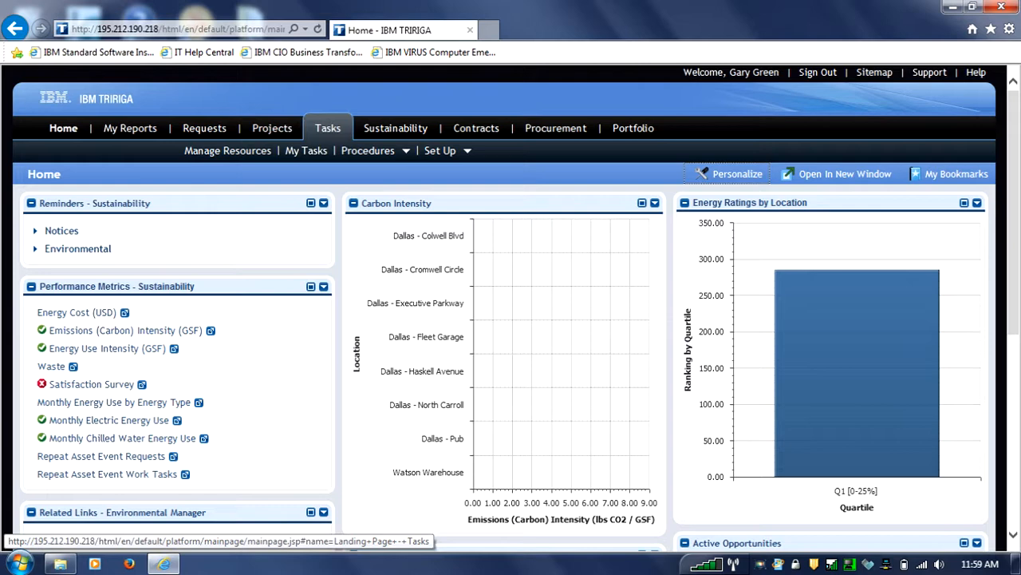
pyautogui.click(396, 127)
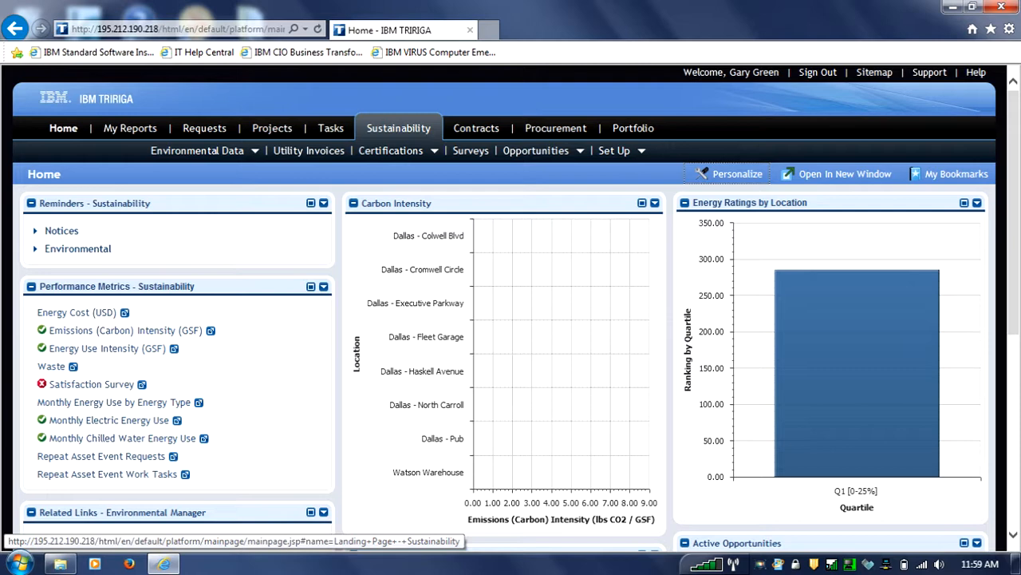
pyautogui.moveTo(536, 150)
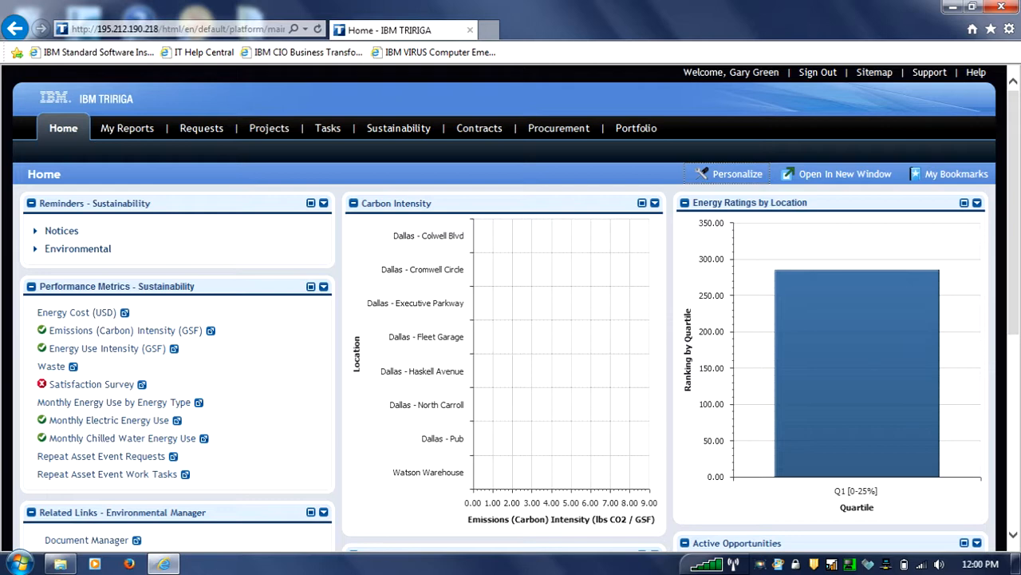
# Step: Maximize Energy Ratings by Location and browse its Geography filter through Europe to Germany
pyautogui.click(977, 202)
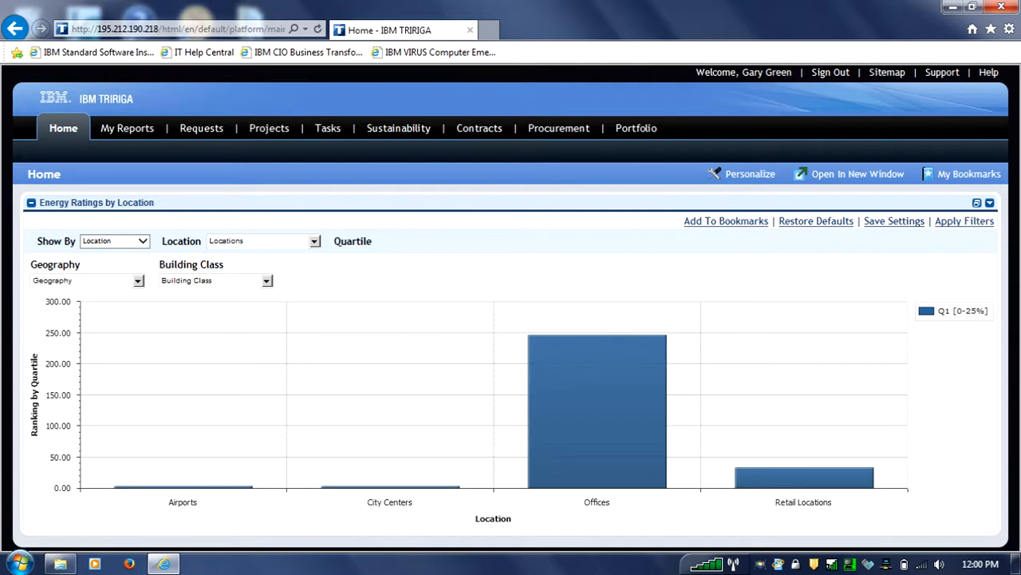
pyautogui.click(137, 280)
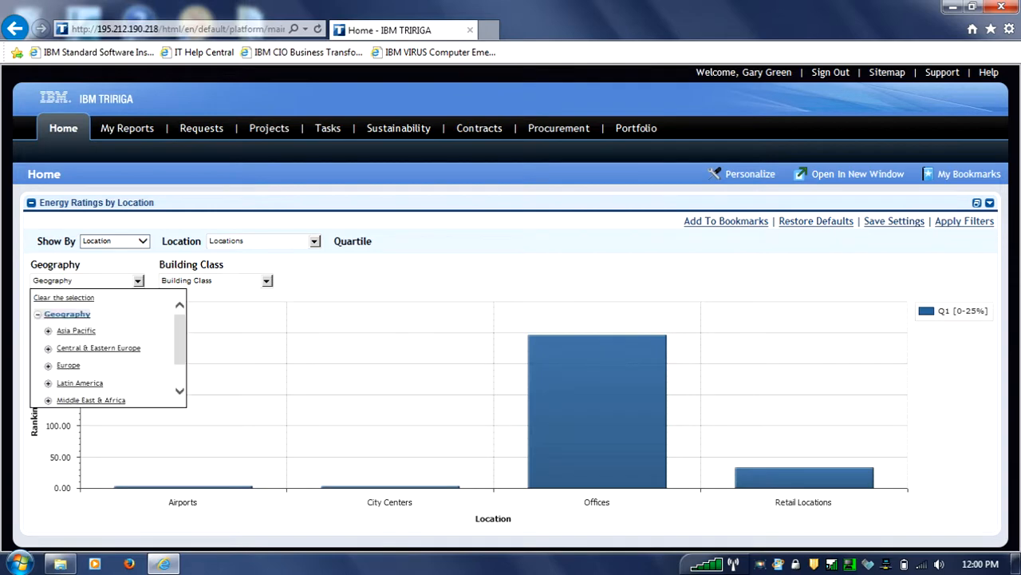
pyautogui.click(48, 364)
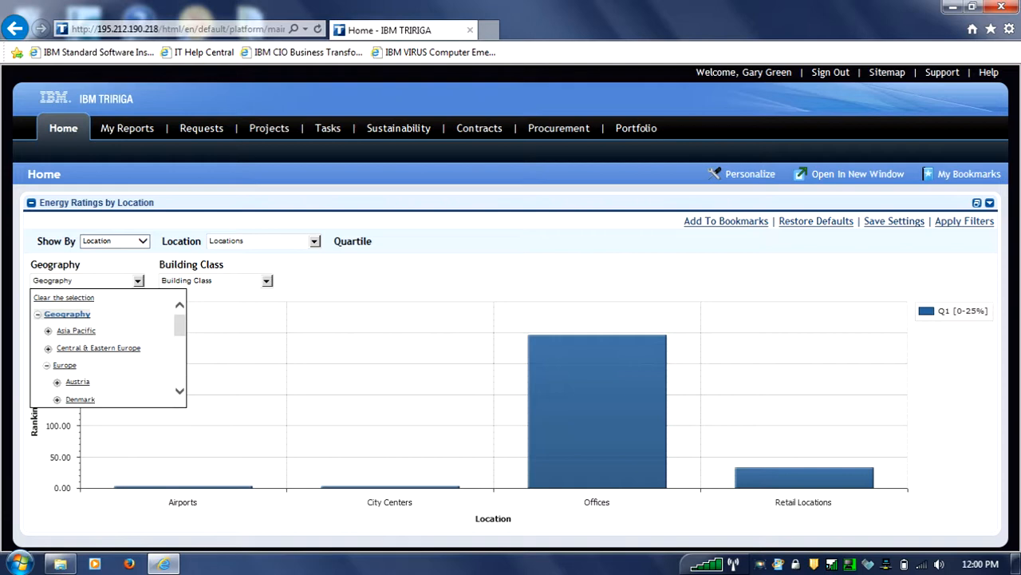
pyautogui.scroll(-3)
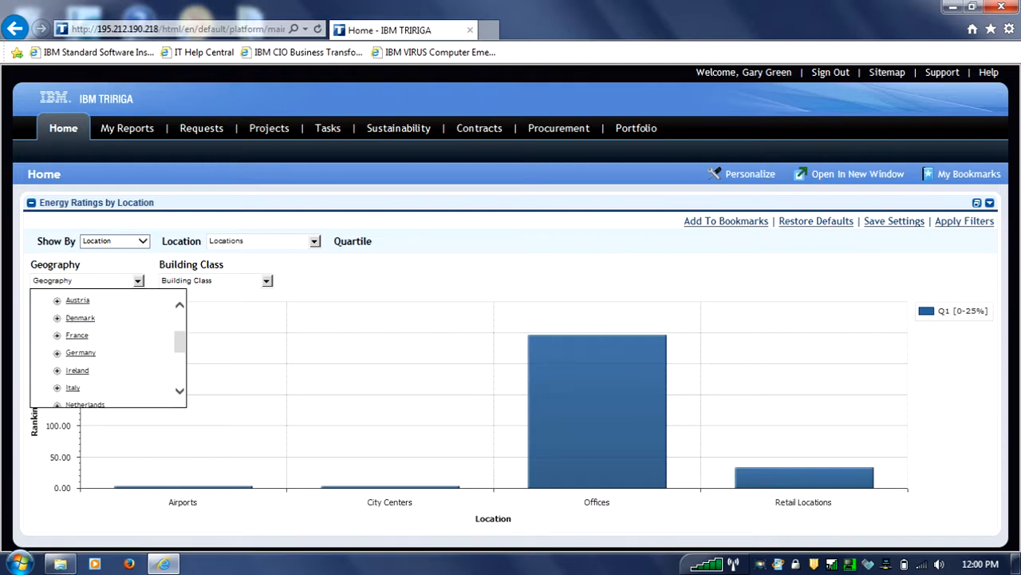
pyautogui.click(81, 352)
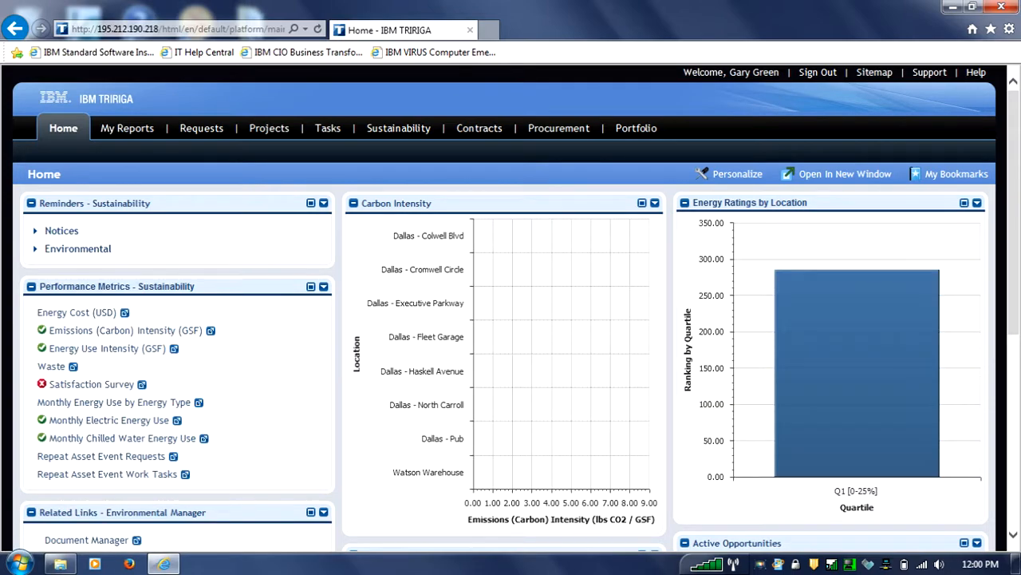
# Step: Scroll the Home portal down to the Energy Cost (USD) metric and chart
pyautogui.scroll(-3)
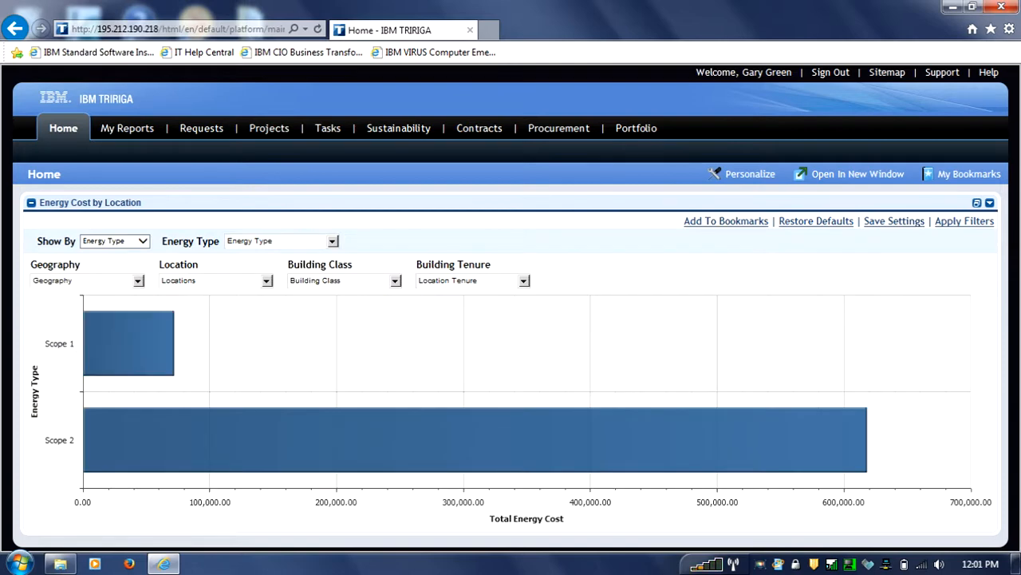
# Step: Filter the Energy Cost by Location chart to Scope 2 only, then return Home
pyautogui.click(332, 240)
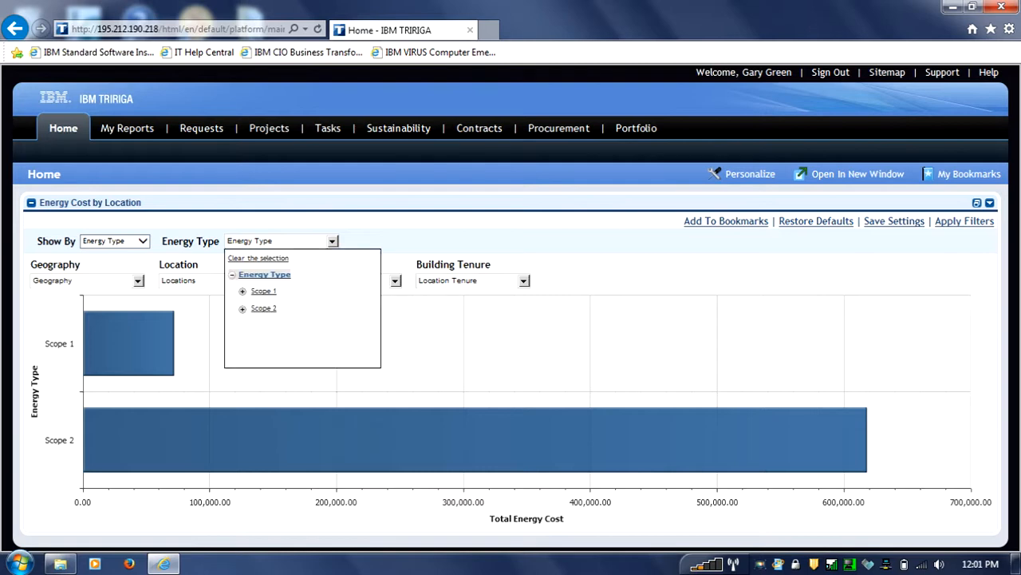
pyautogui.click(264, 308)
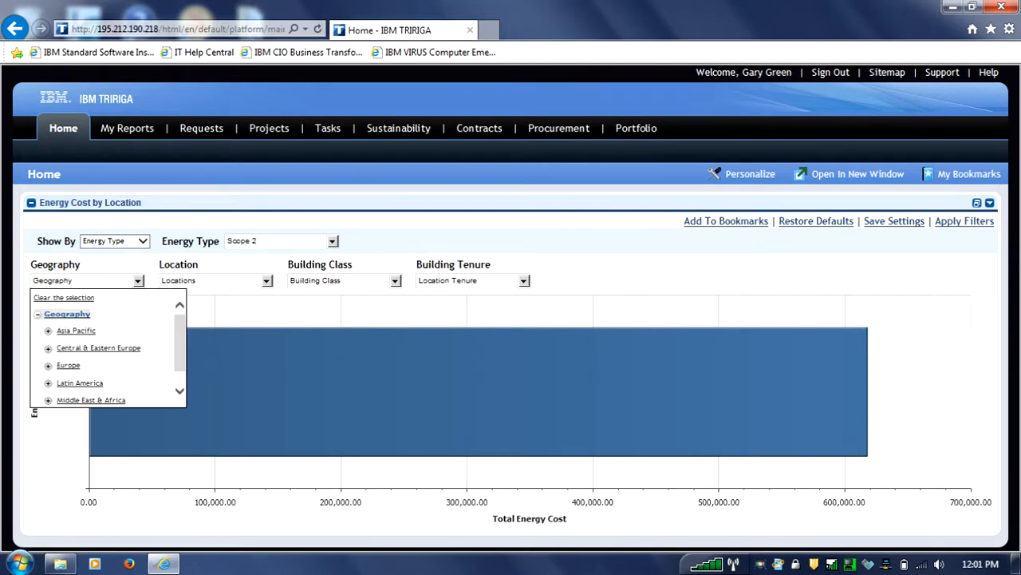
pyautogui.click(68, 364)
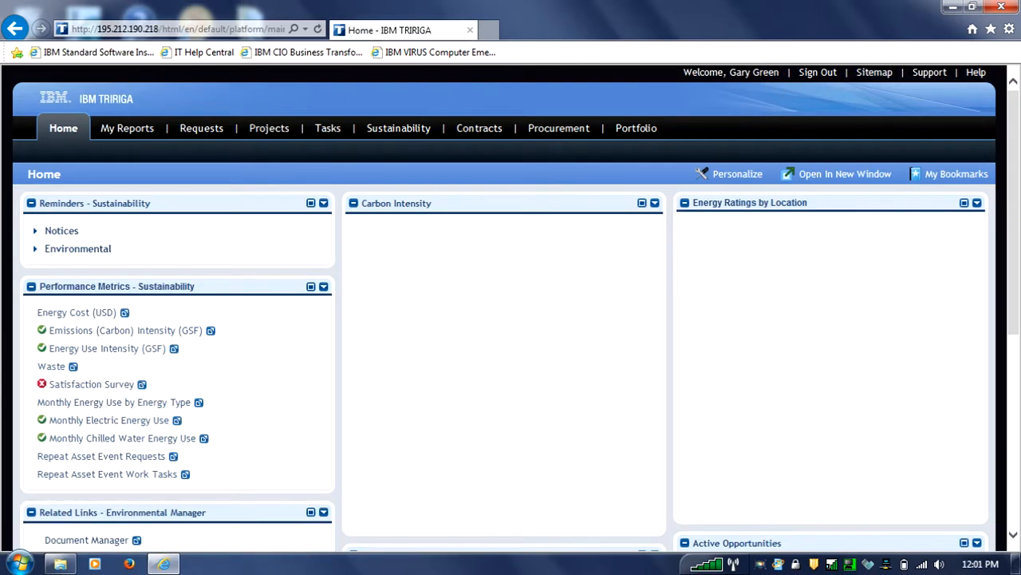
# Step: View the Active Opportunities net present value versus payback chart, then go to Sustainability
pyautogui.scroll(-3)
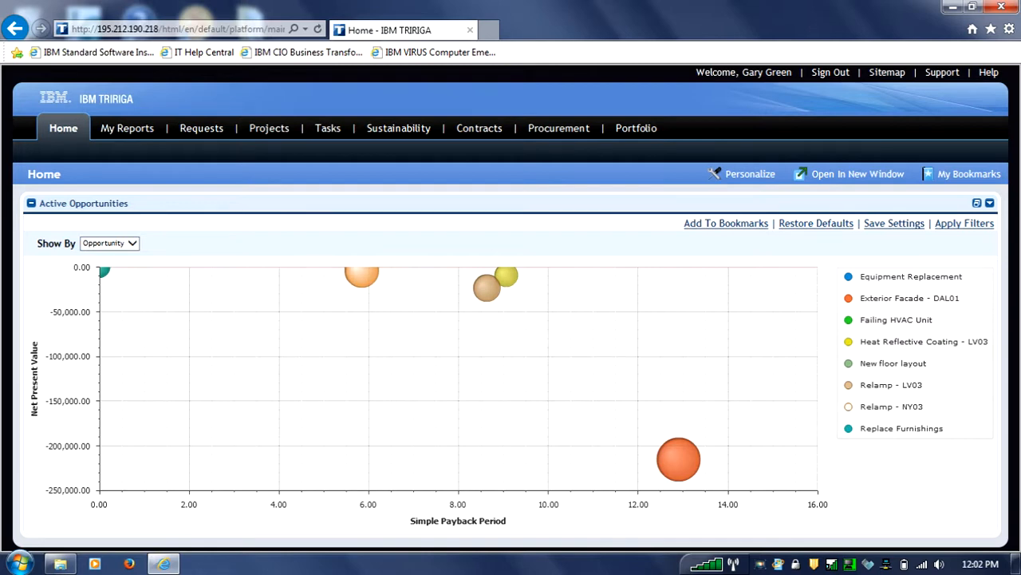
pyautogui.moveTo(678, 459)
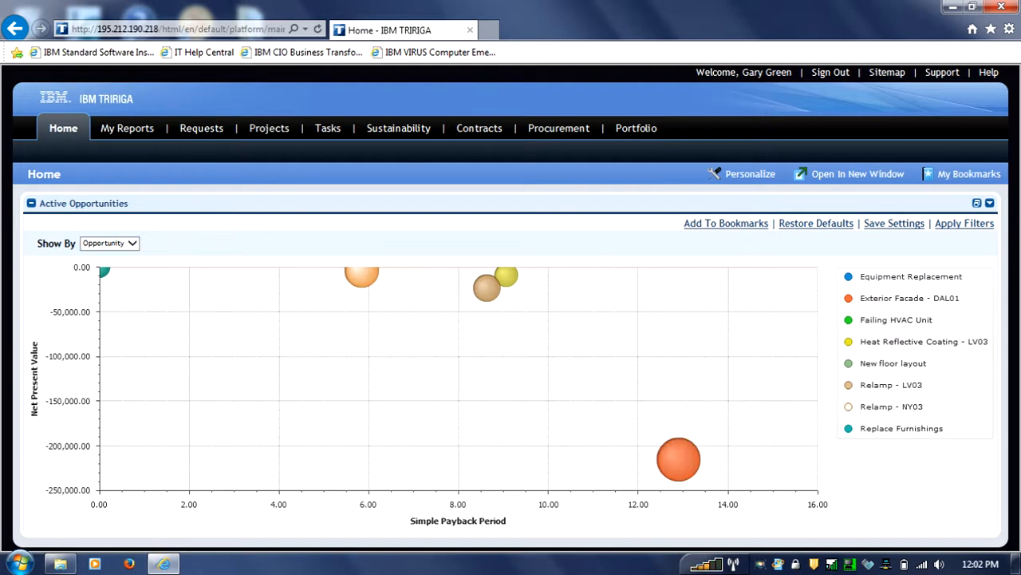
pyautogui.click(63, 128)
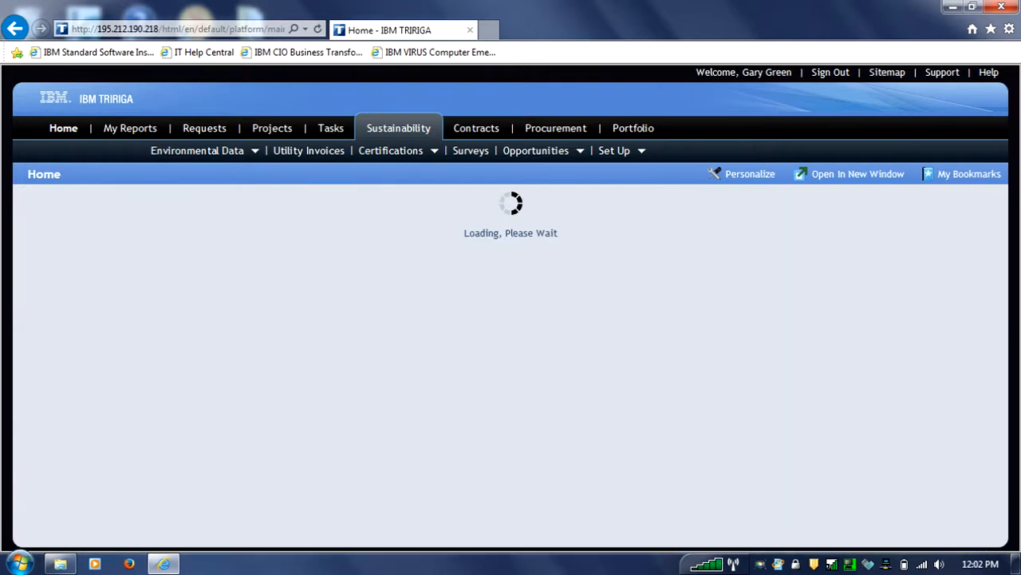
# Step: Maximize the % Of Goal Recycled Waste chart for Frankfurt Watson Centre
pyautogui.click(397, 128)
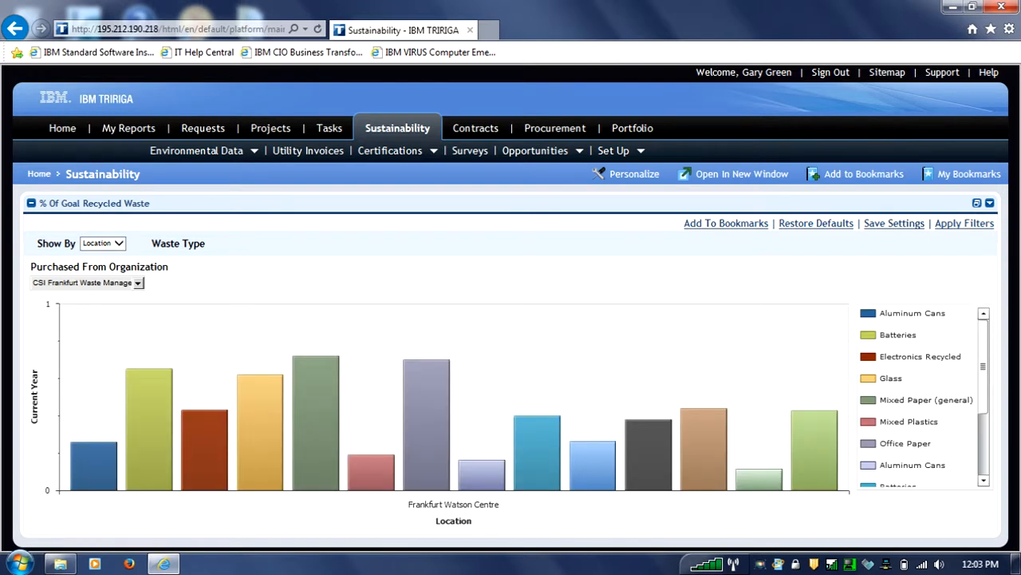
pyautogui.moveTo(63, 128)
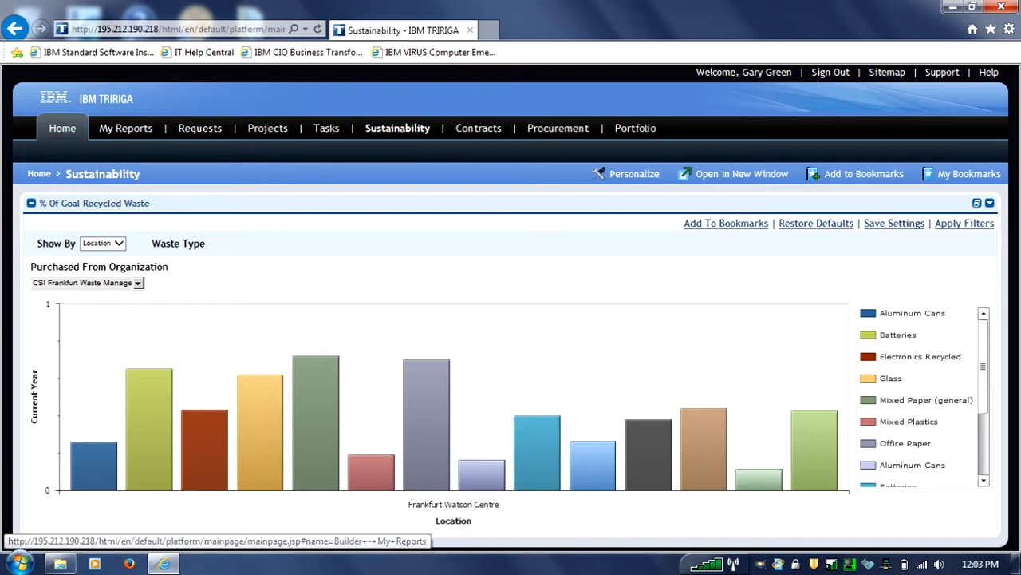
# Step: View the Opportunities by Location repair-cost chart and return to the Sustainability dashboard
pyautogui.click(398, 127)
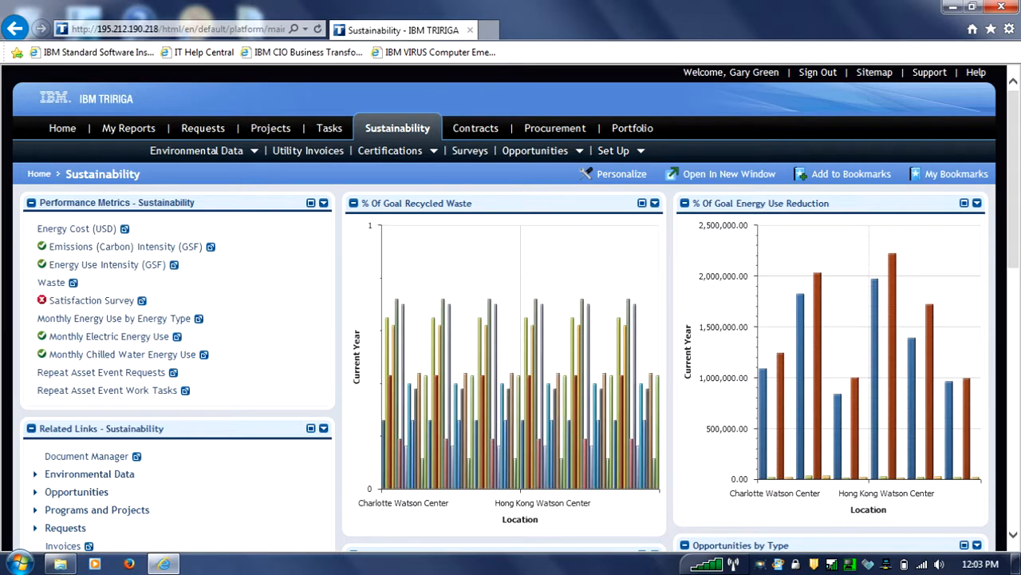
pyautogui.scroll(-3)
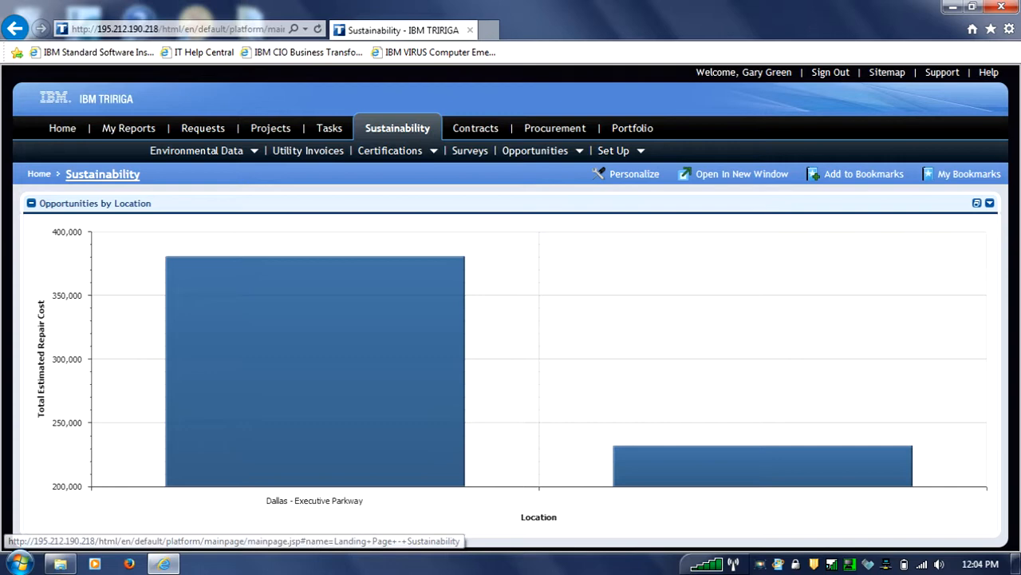
pyautogui.click(397, 128)
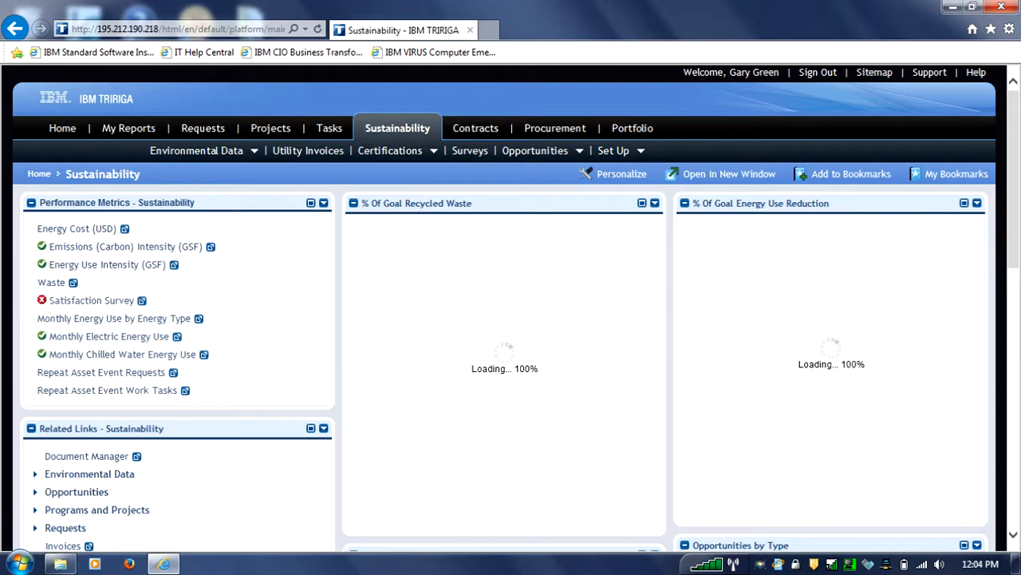
pyautogui.scroll(-3)
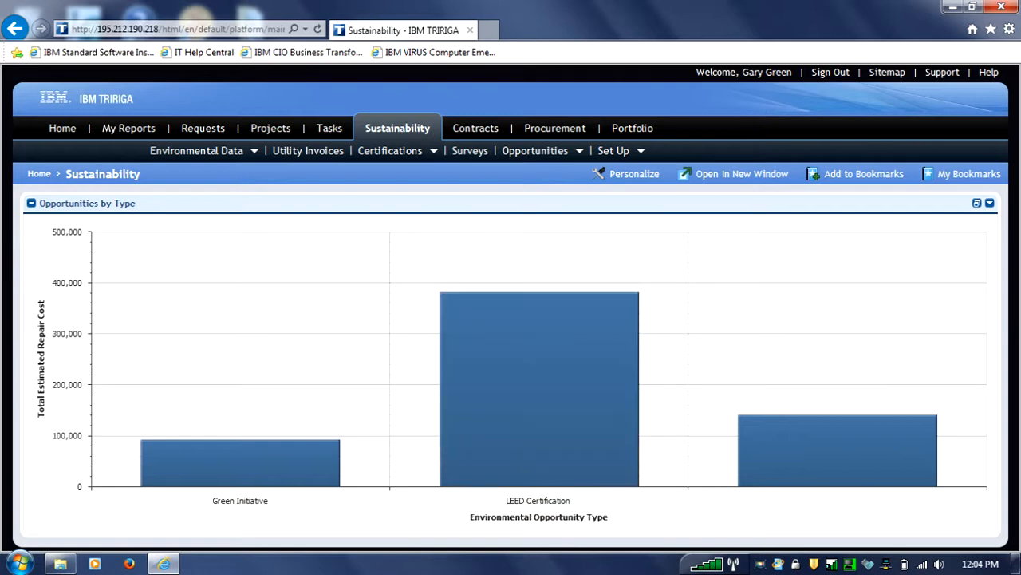
pyautogui.moveTo(838, 447)
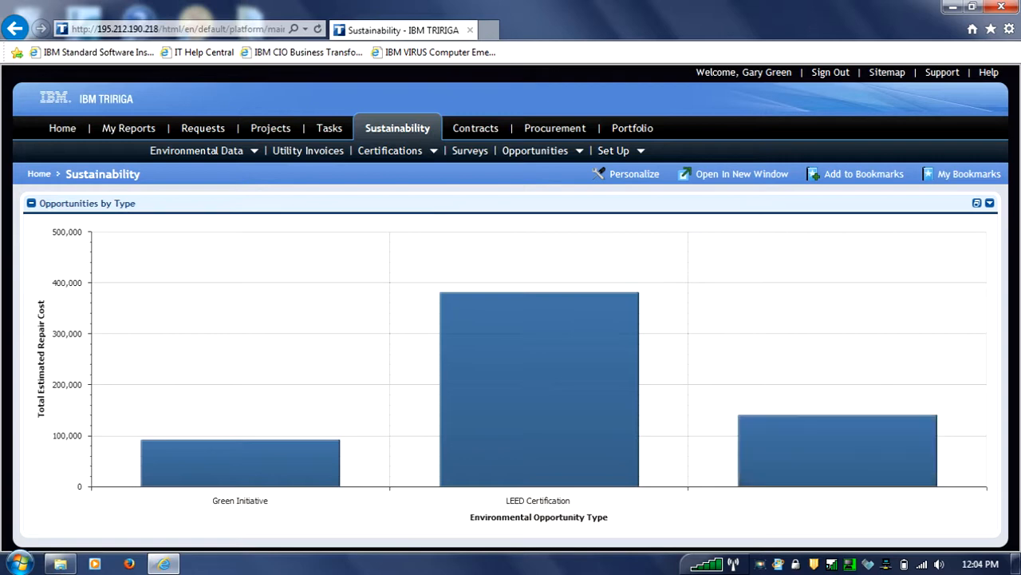
pyautogui.moveTo(102, 173)
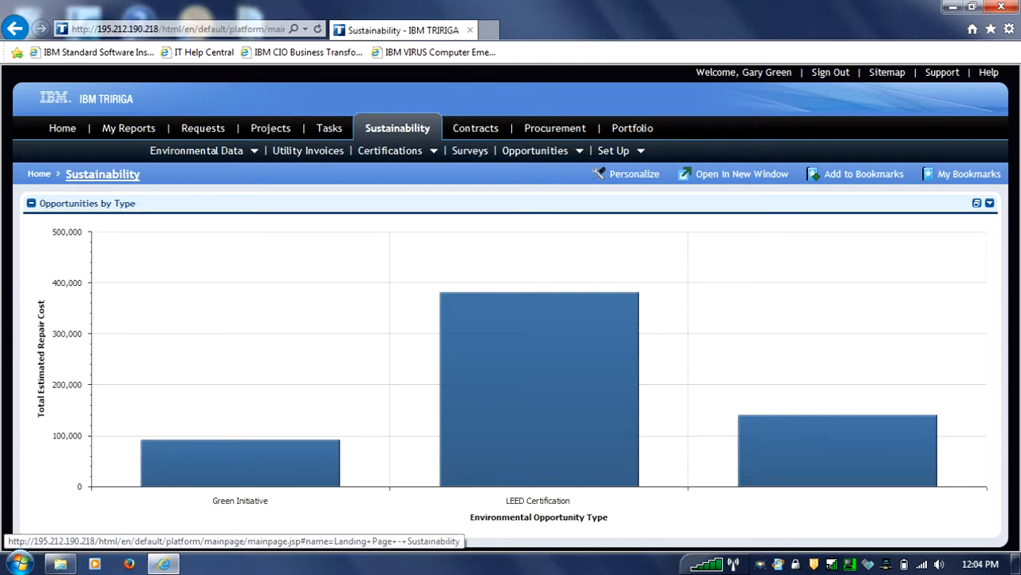
pyautogui.click(197, 150)
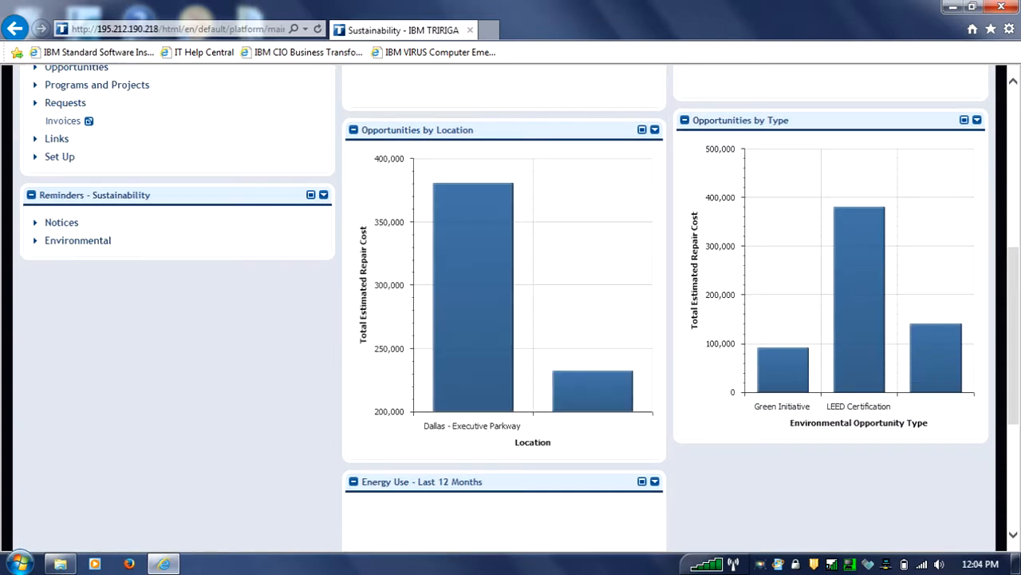
# Step: Maximize Energy Use - Last 12 Months and drill into 2014 by quarter
pyautogui.scroll(-3)
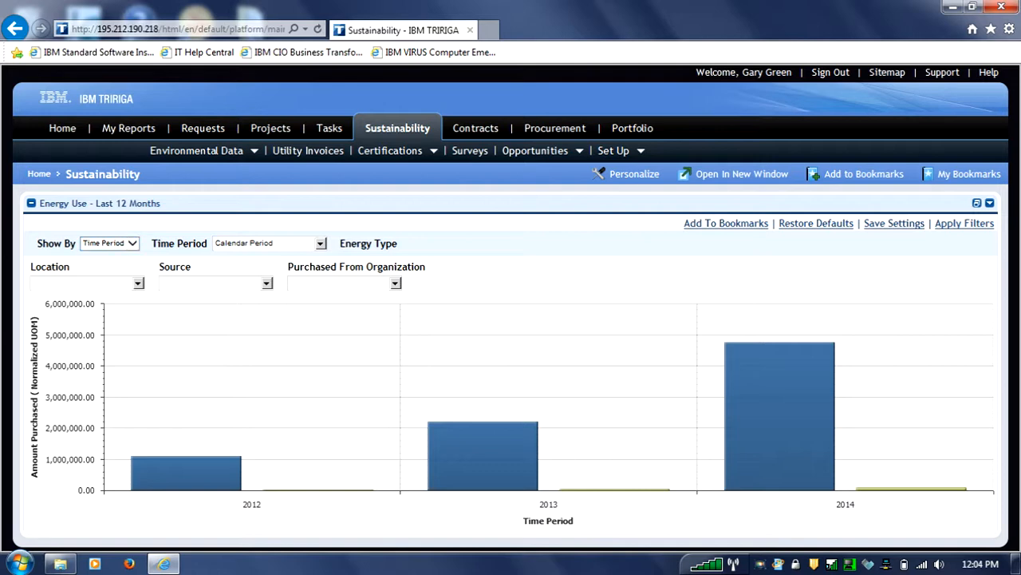
pyautogui.click(269, 243)
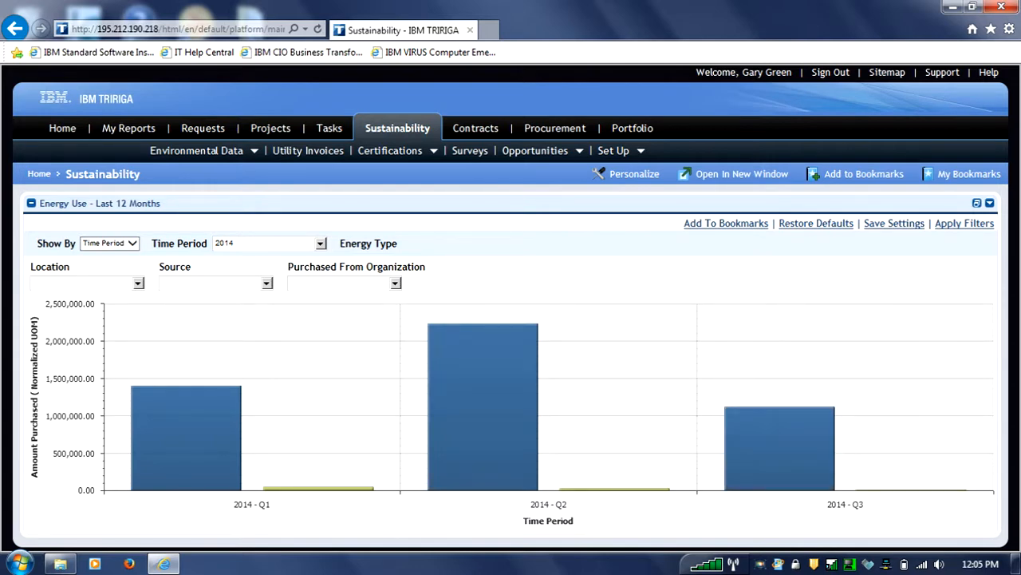
# Step: Filter the Energy Use chart to Time Period 2014 - Q1 and location Frankfurt Watson Centre
pyautogui.click(320, 242)
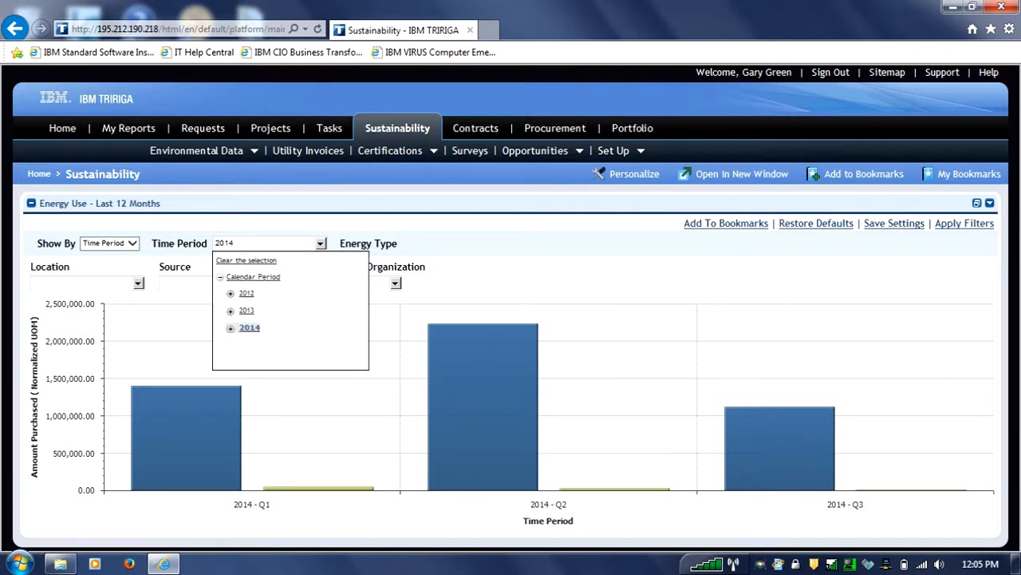
pyautogui.click(231, 327)
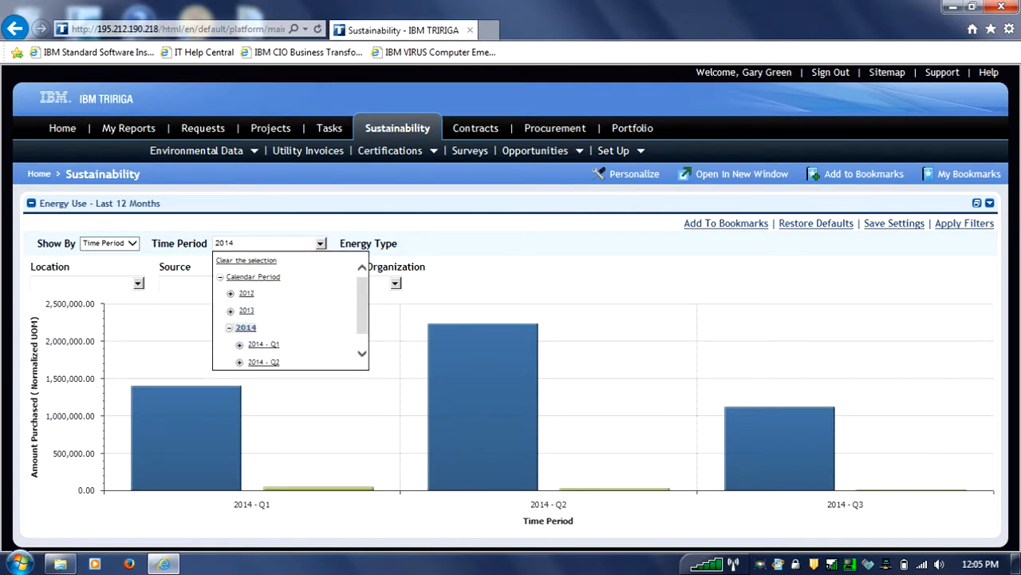
pyautogui.click(264, 344)
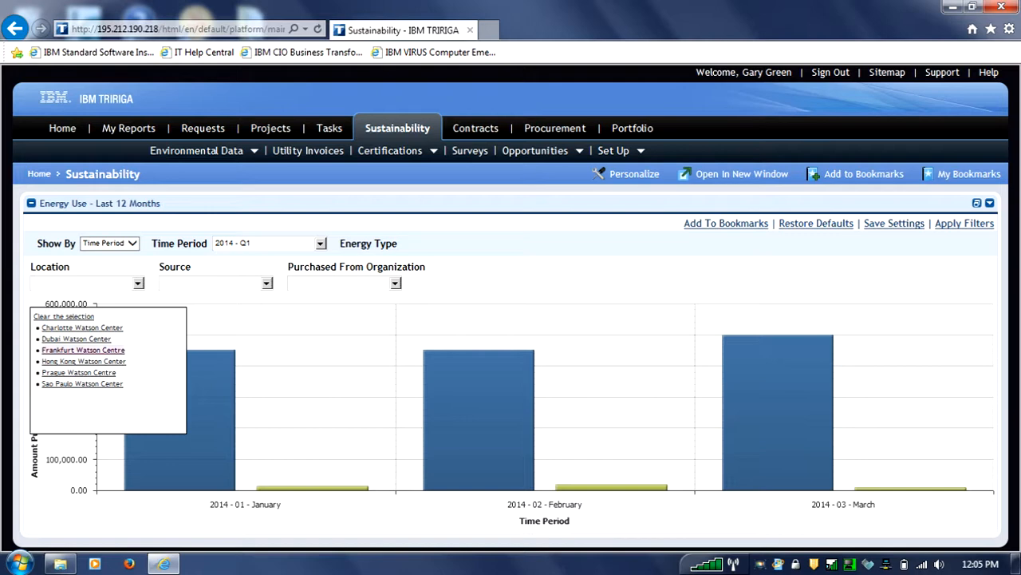
pyautogui.click(83, 349)
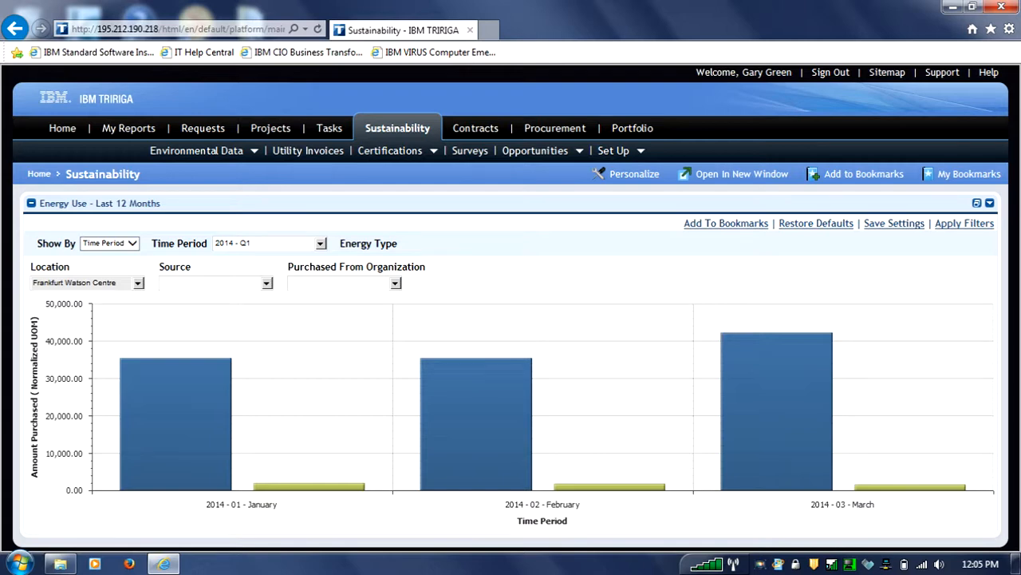
pyautogui.moveTo(103, 174)
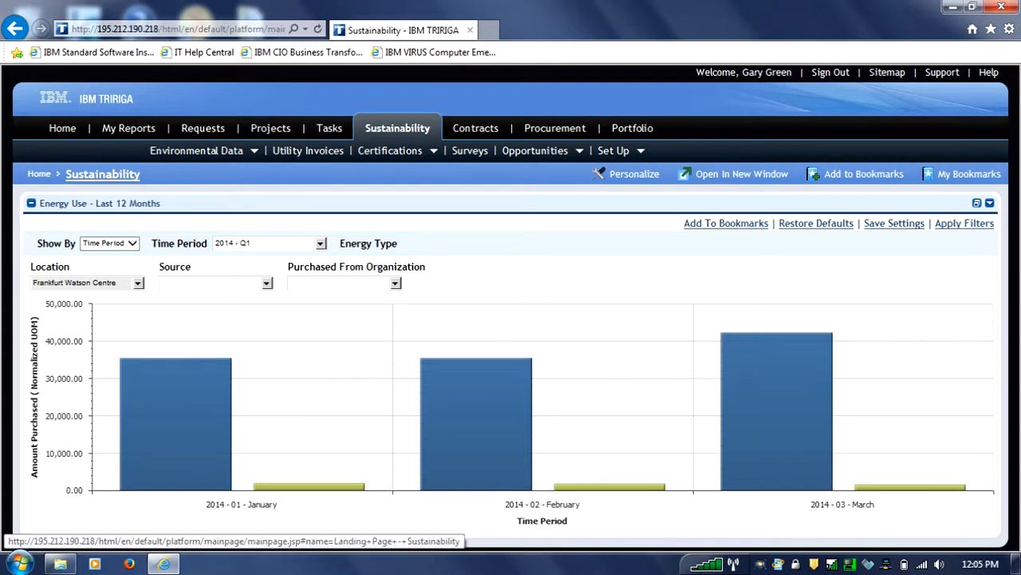